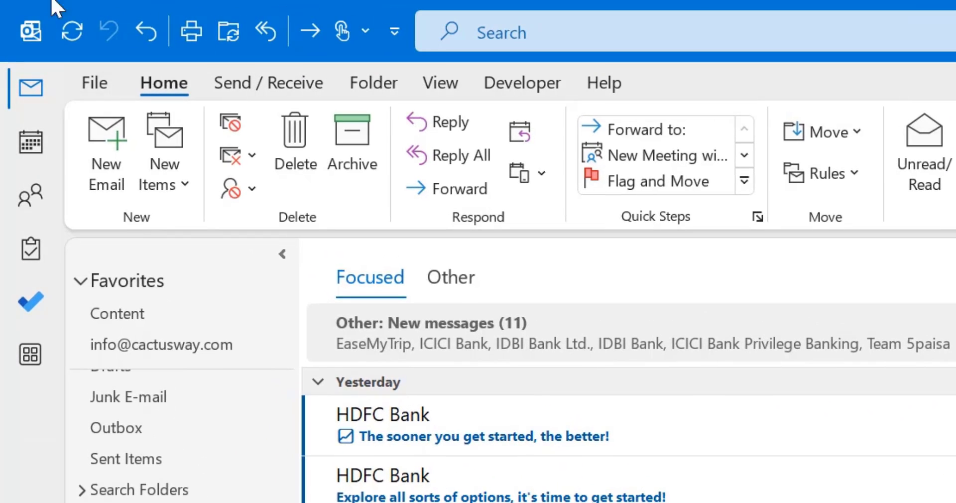
mouse_move(652, 207)
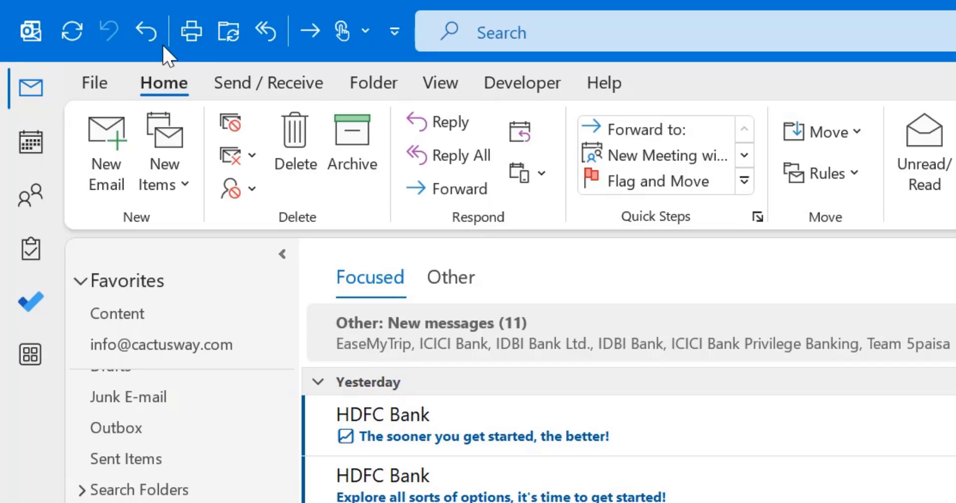
mouse_move(147, 30)
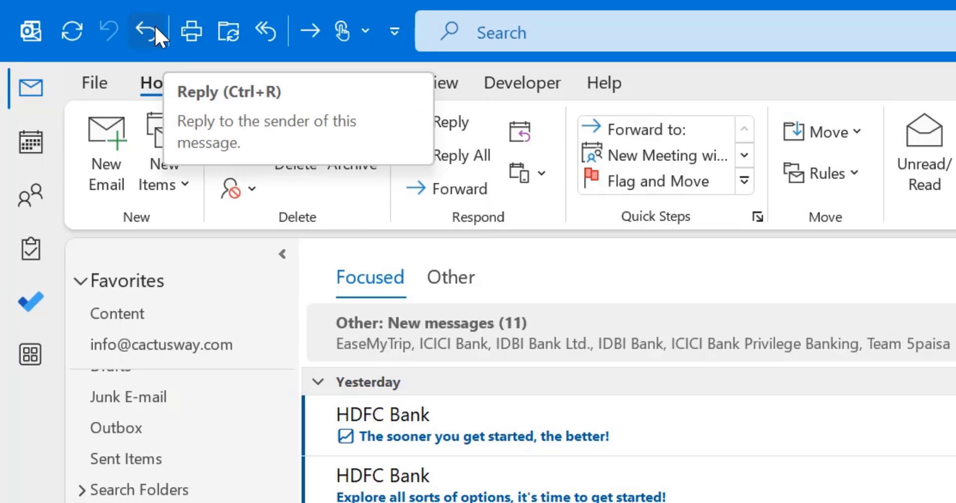
mouse_move(298, 238)
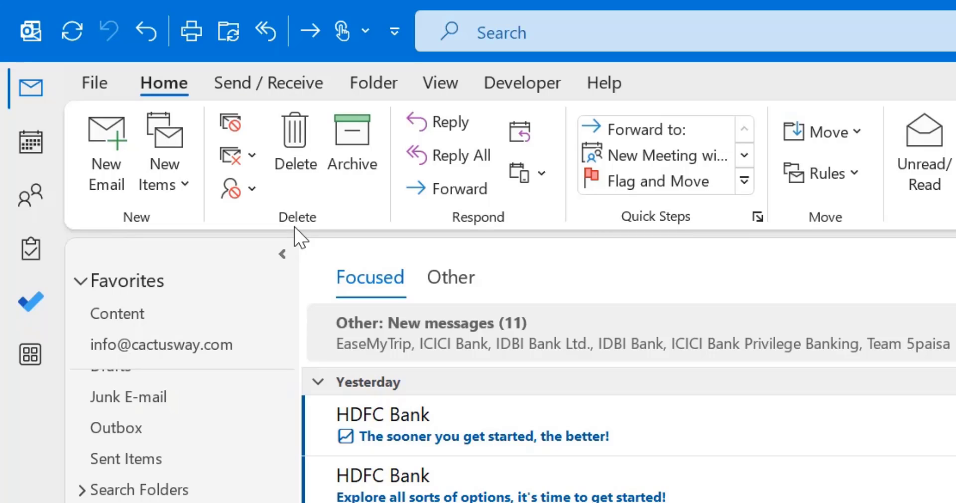
mouse_move(314, 234)
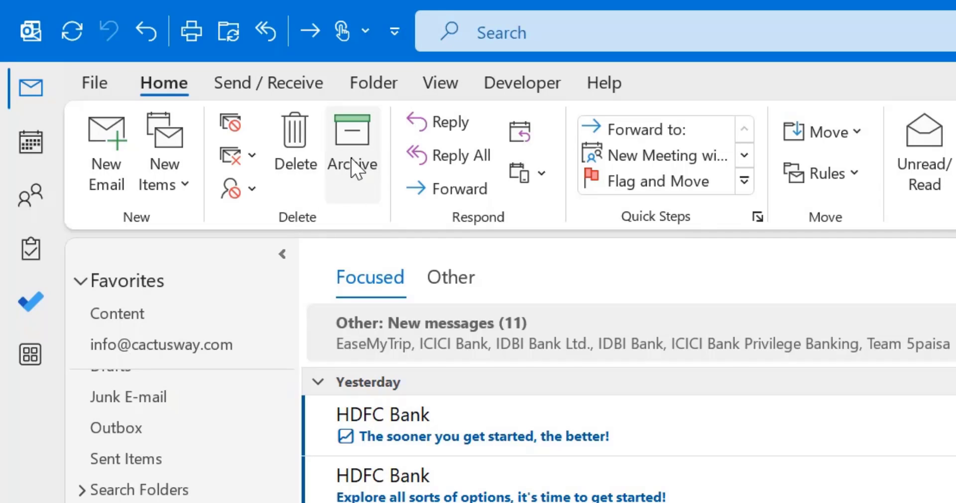
mouse_move(14, 32)
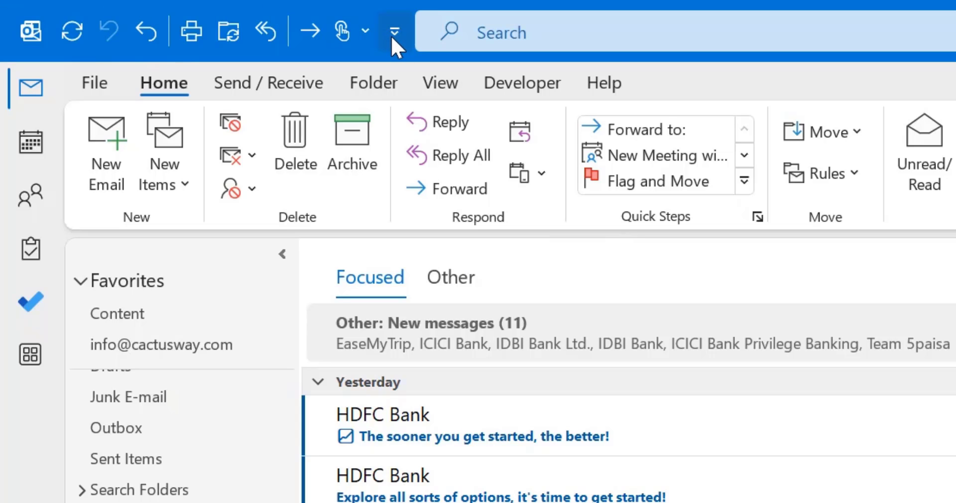
Step: Hide the Quick Access Toolbar from its customise dropdown, leaving only the search box
left_click(397, 32)
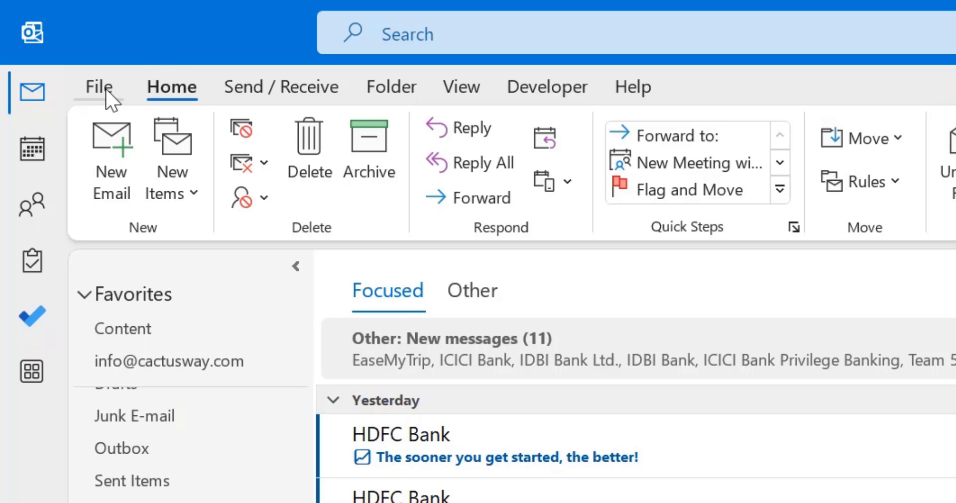
Step: In Outlook Options, show the Quick Access Toolbar above the ribbon and close Options
left_click(99, 86)
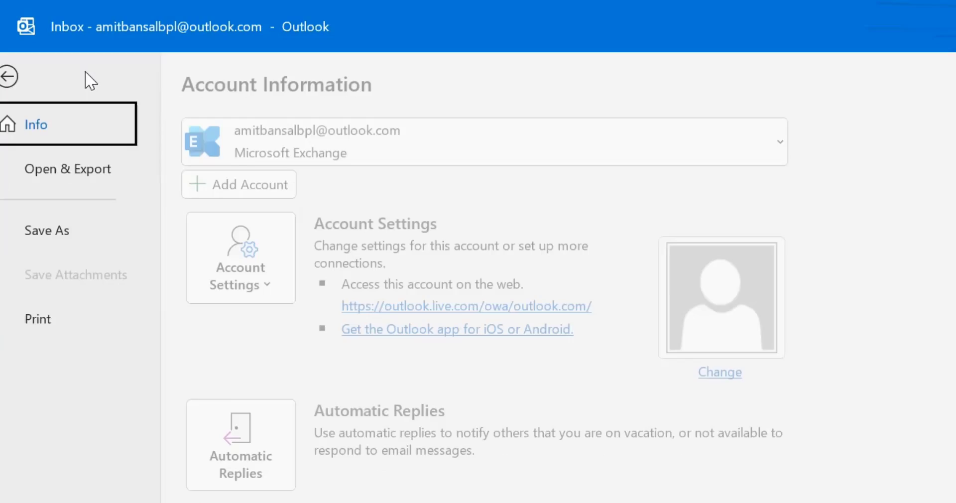
left_click(9, 77)
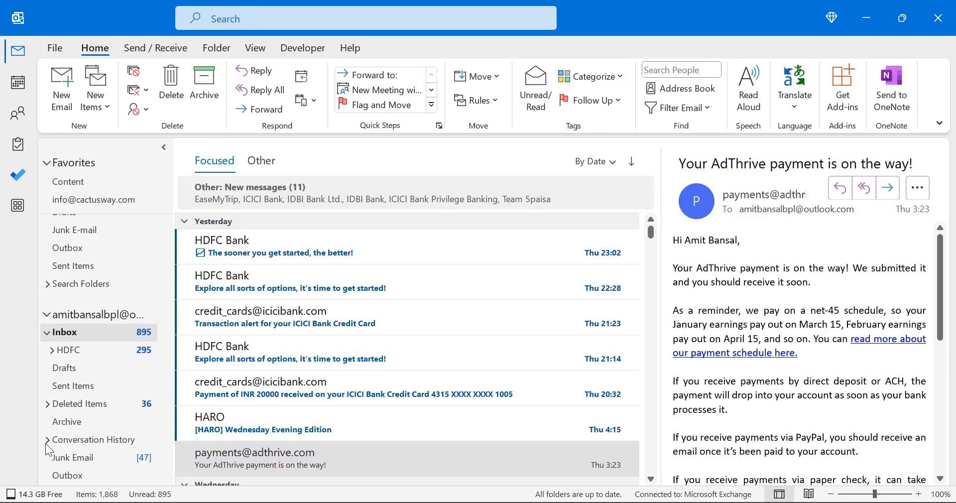
left_click(54, 47)
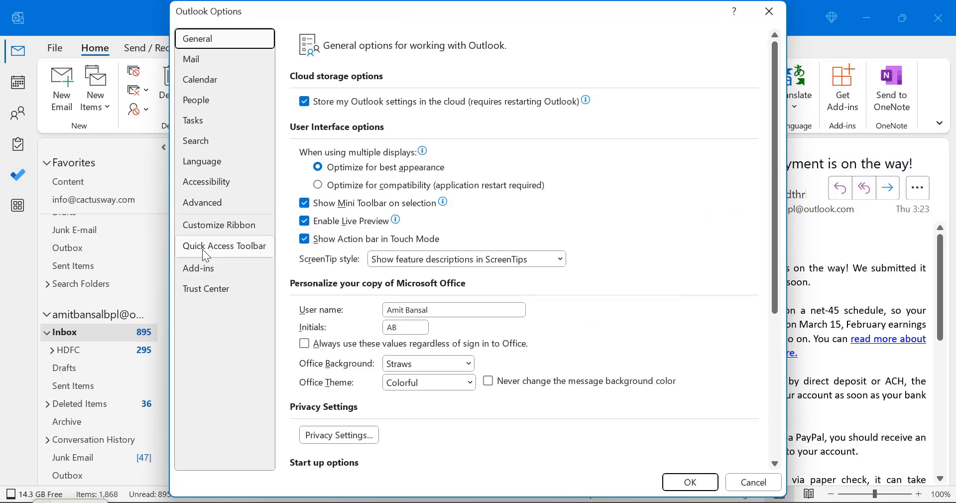
left_click(224, 246)
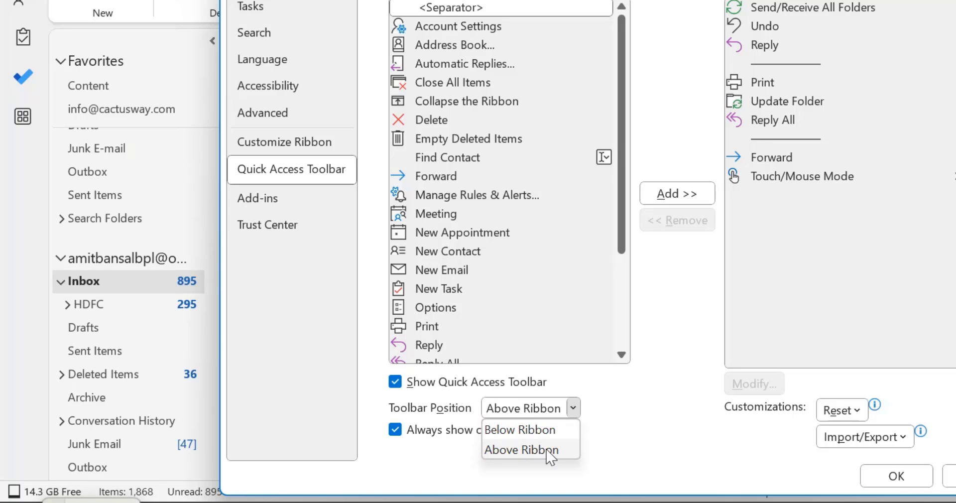
left_click(519, 449)
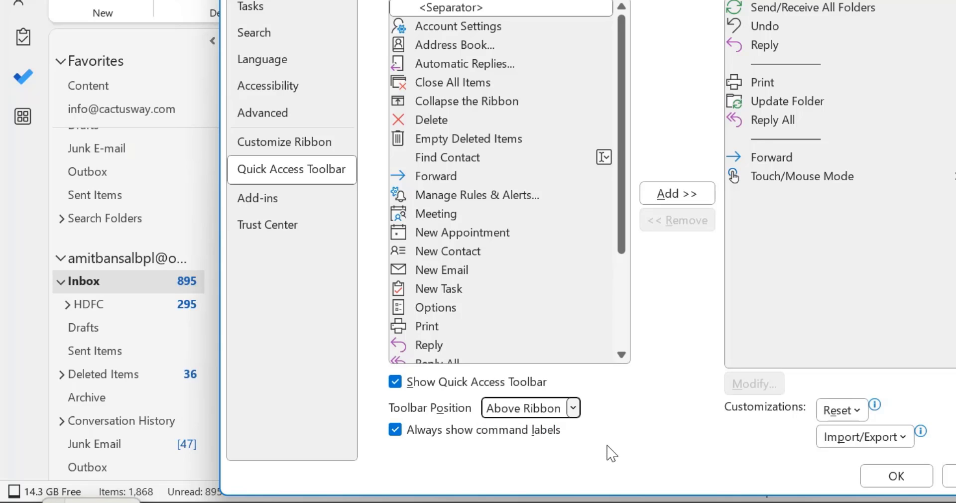
left_click(896, 476)
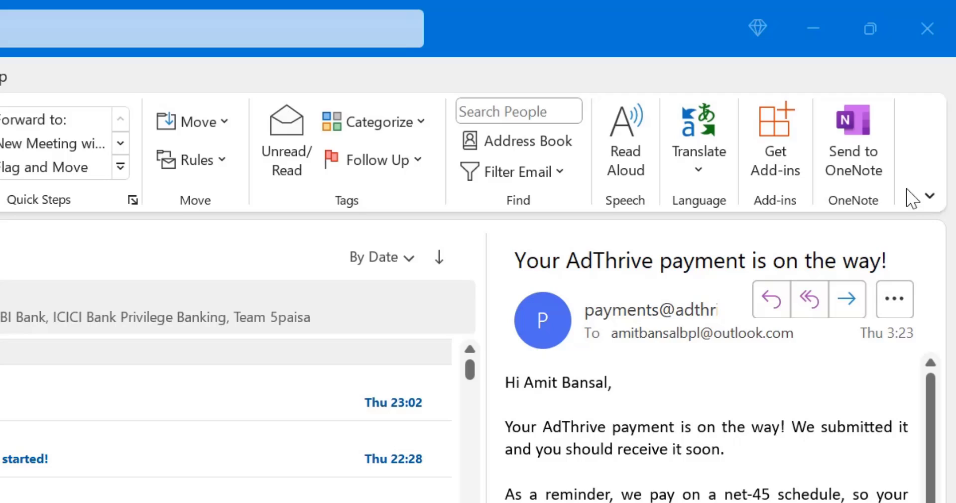
mouse_move(939, 205)
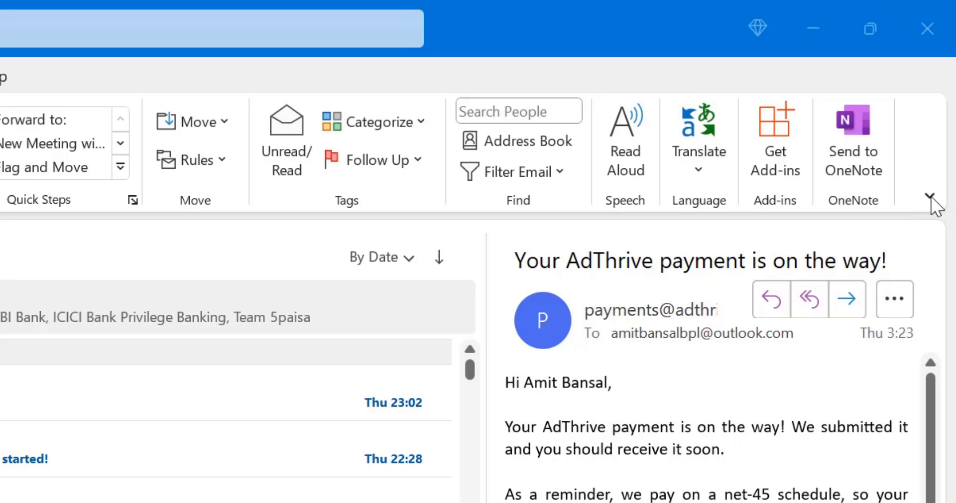
left_click(929, 198)
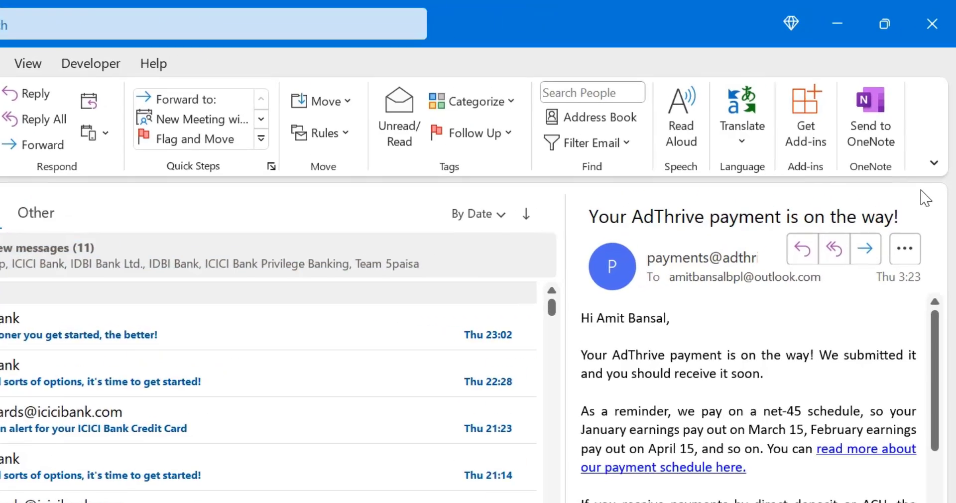
Step: Choose Show Quick Access Toolbar from the Ribbon Display Options menu
left_click(932, 163)
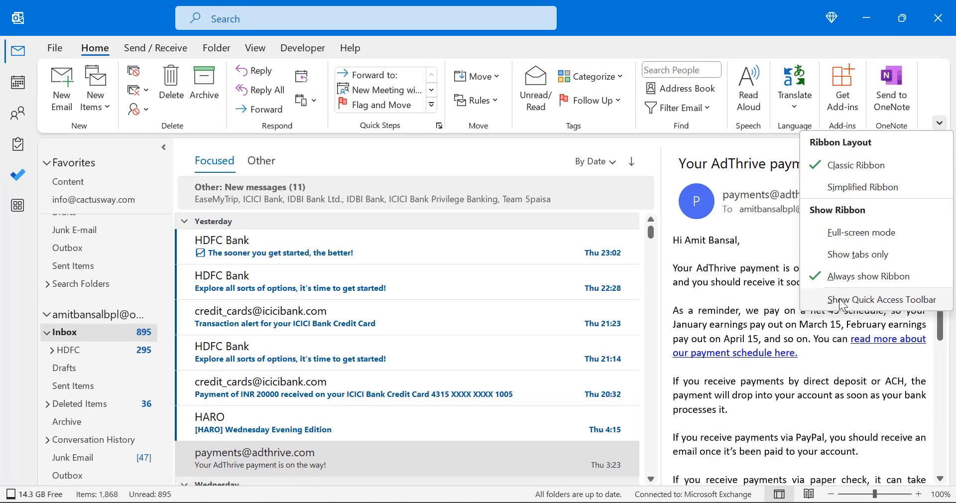
left_click(883, 299)
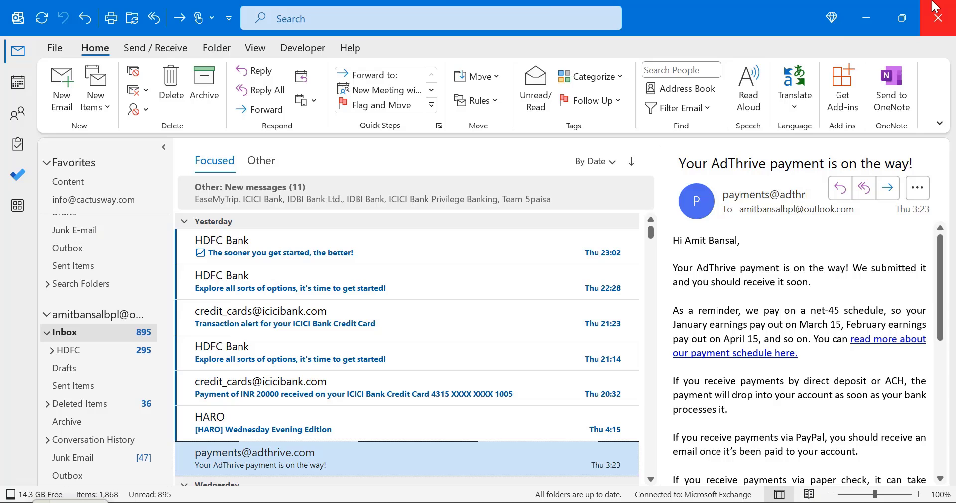
mouse_move(67, 6)
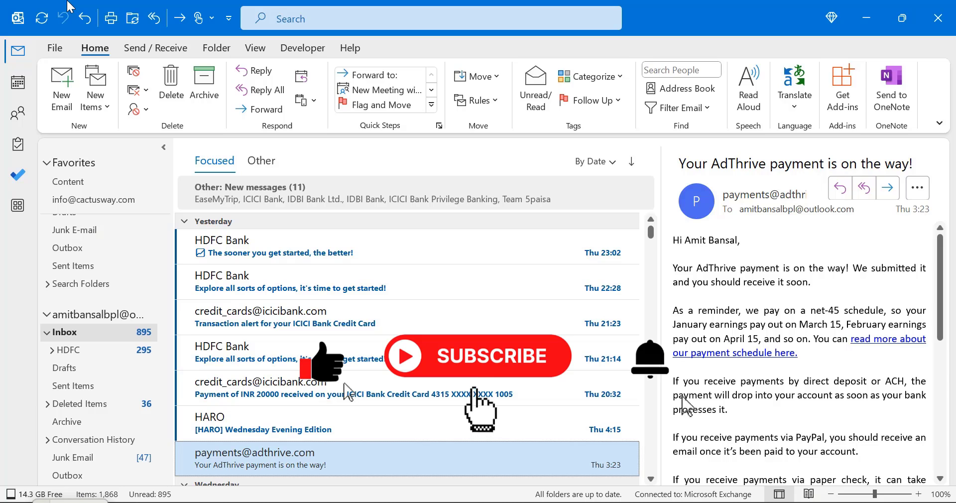
mouse_move(673, 394)
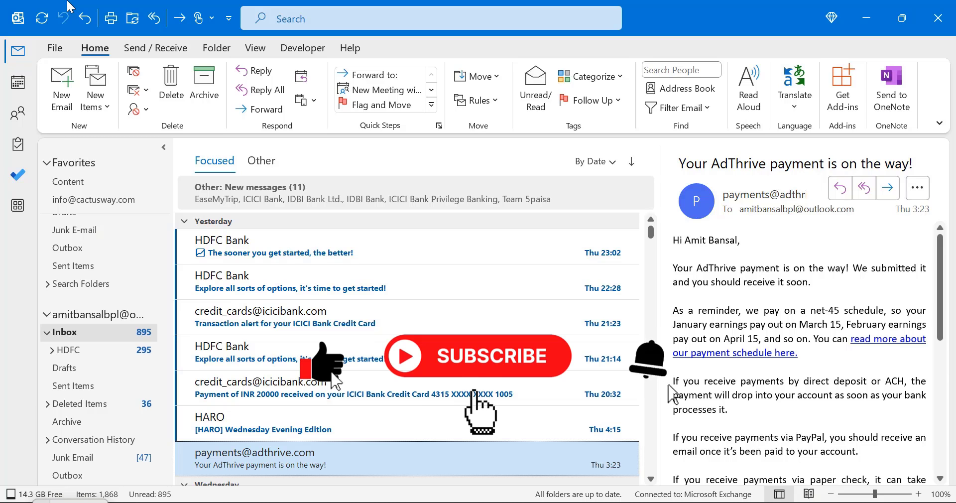